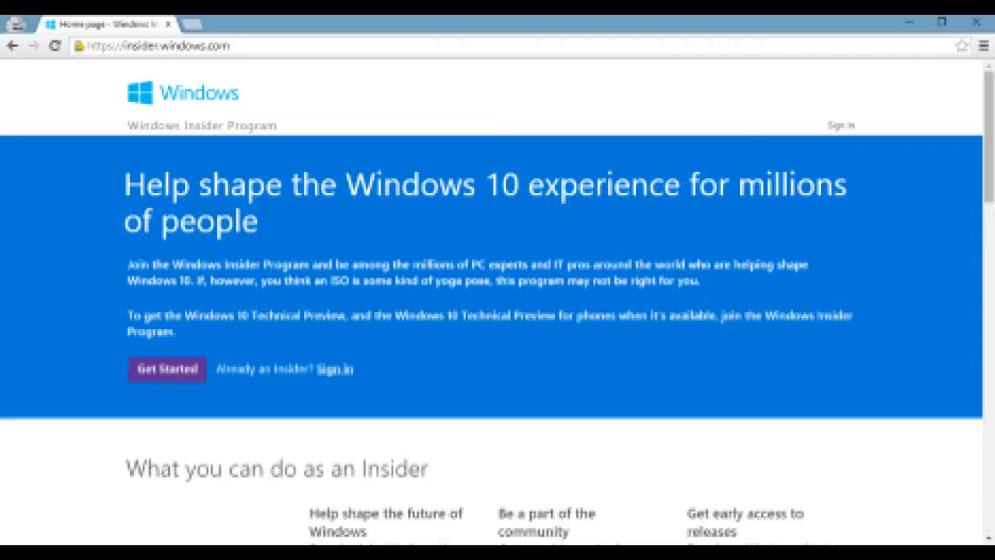
Begin joining the Windows Insider Program via Get Started on insider.windows.com.
left_click(167, 368)
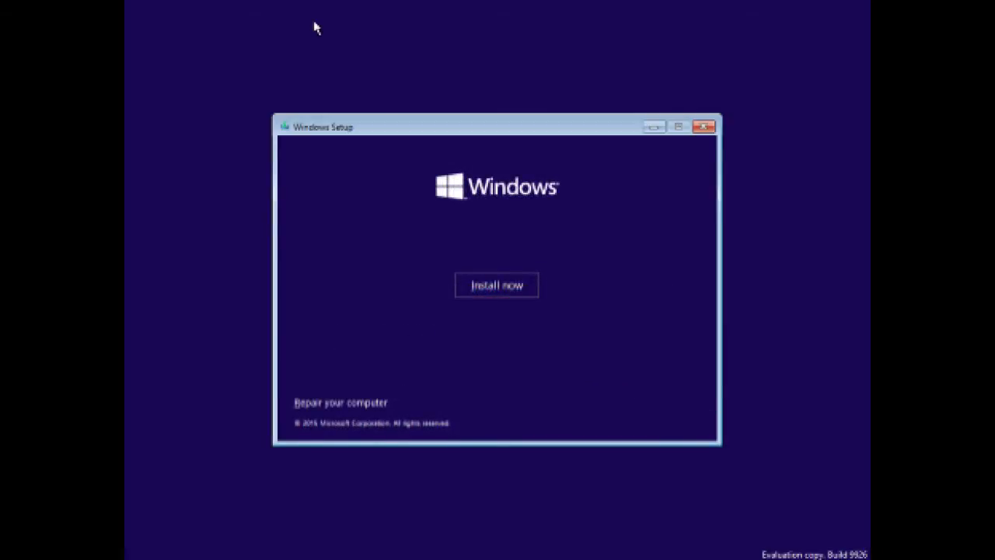
Start the Windows installation with Install now after the default language and keyboard.
left_click(498, 284)
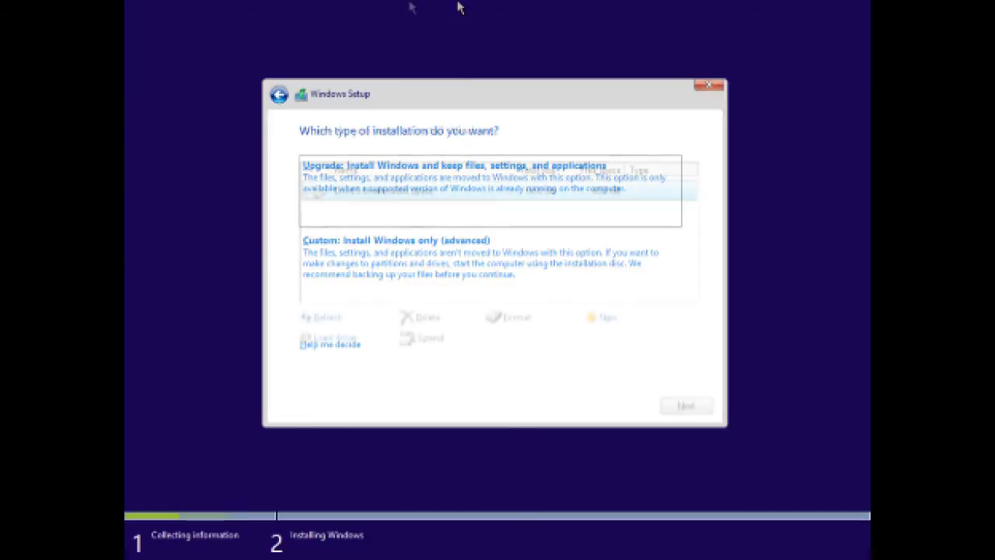
Choose Custom: Install Windows only and target Drive 0's 60 GB unallocated space.
left_click(395, 240)
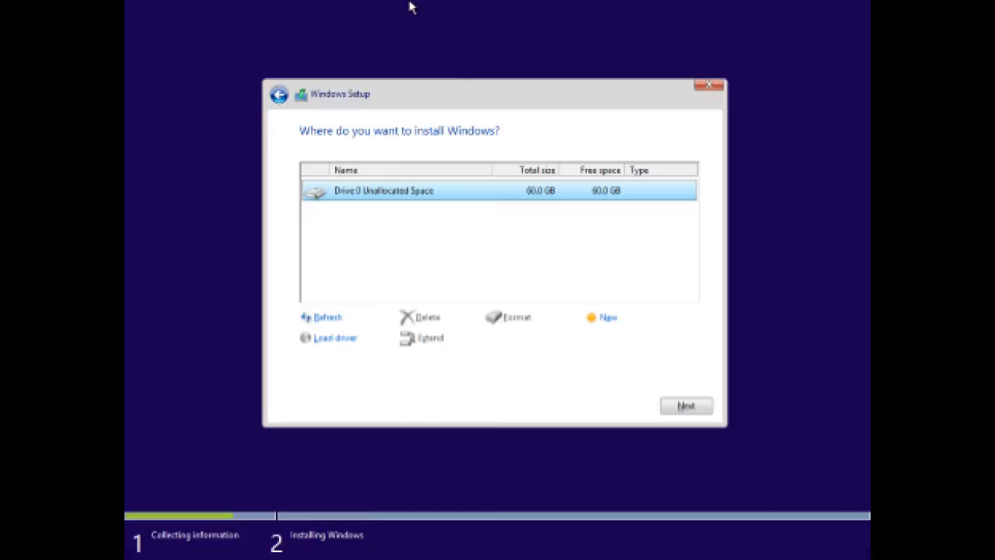
left_click(684, 404)
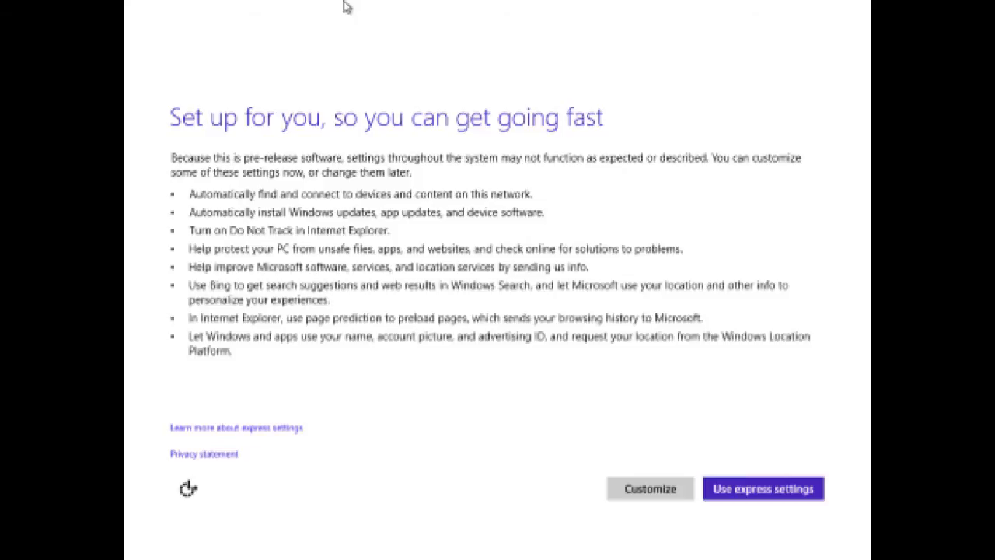
Choose Customize settings and allow finding devices on home networks.
left_click(650, 488)
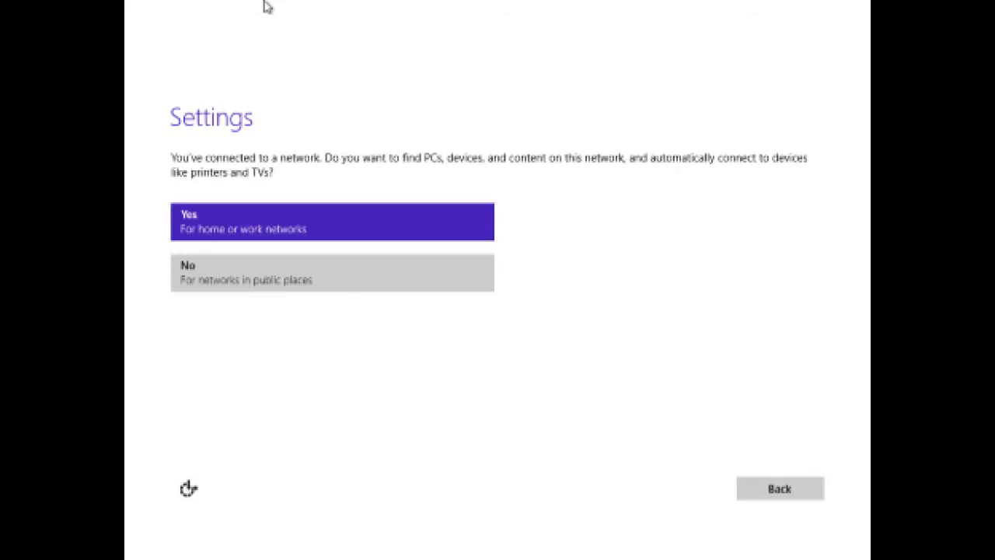
left_click(333, 221)
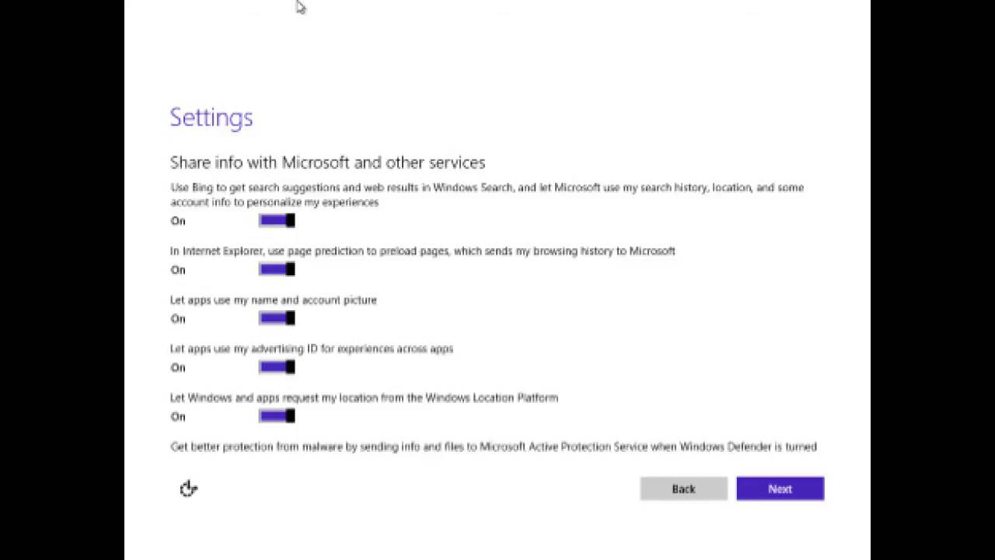
Accept the sharing settings, all On, and begin Microsoft account sign-in with the email.
left_click(781, 488)
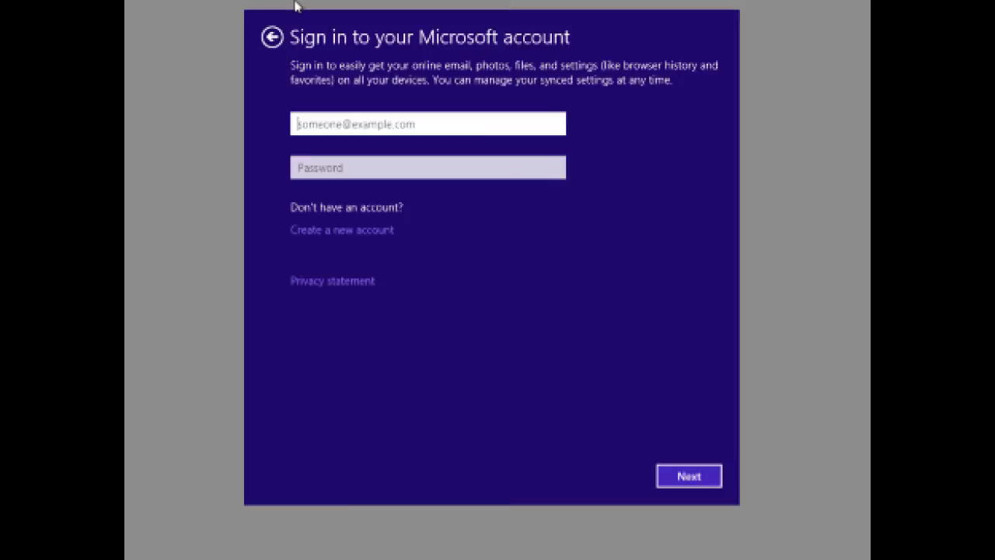
left_click(687, 475)
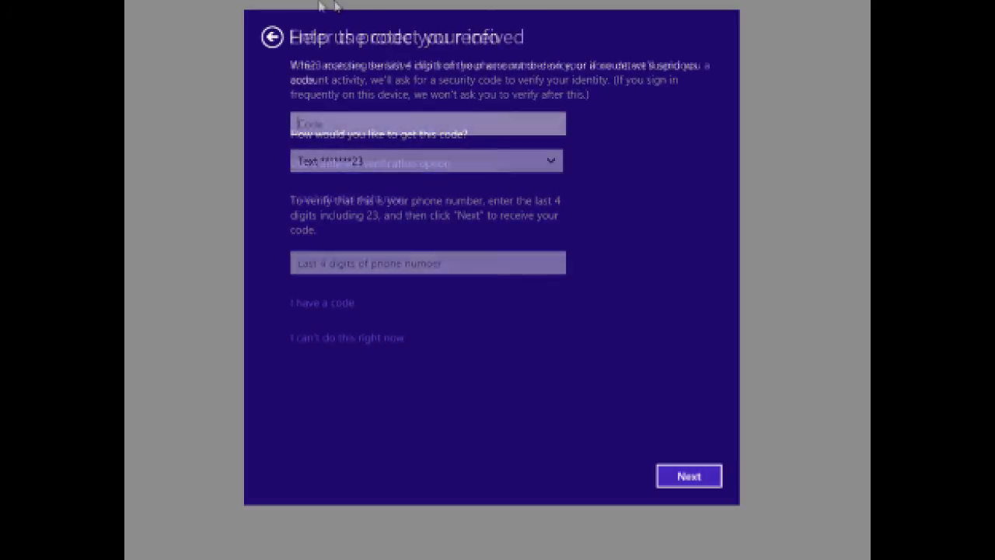
Continue past the security code and confirm setting this up as a new PC.
left_click(687, 476)
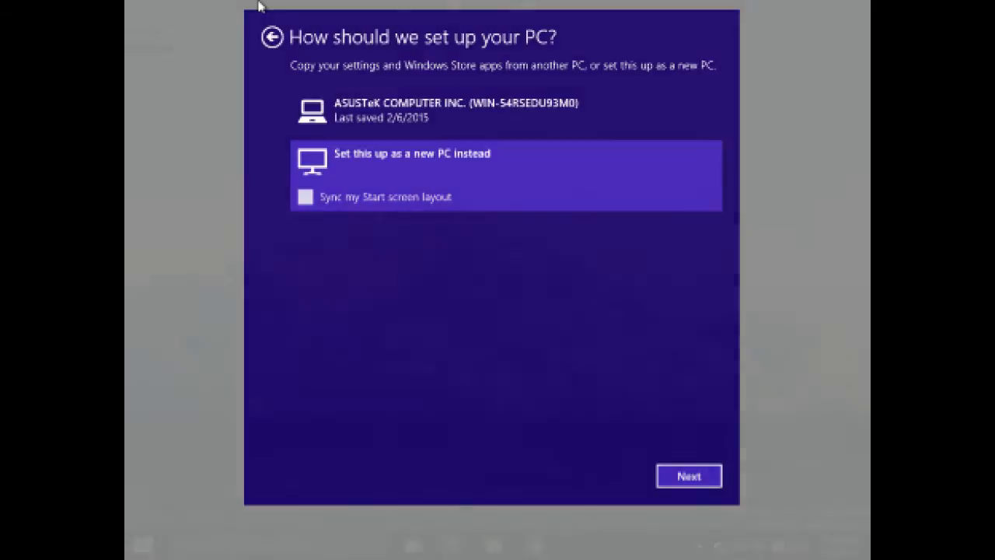
left_click(688, 476)
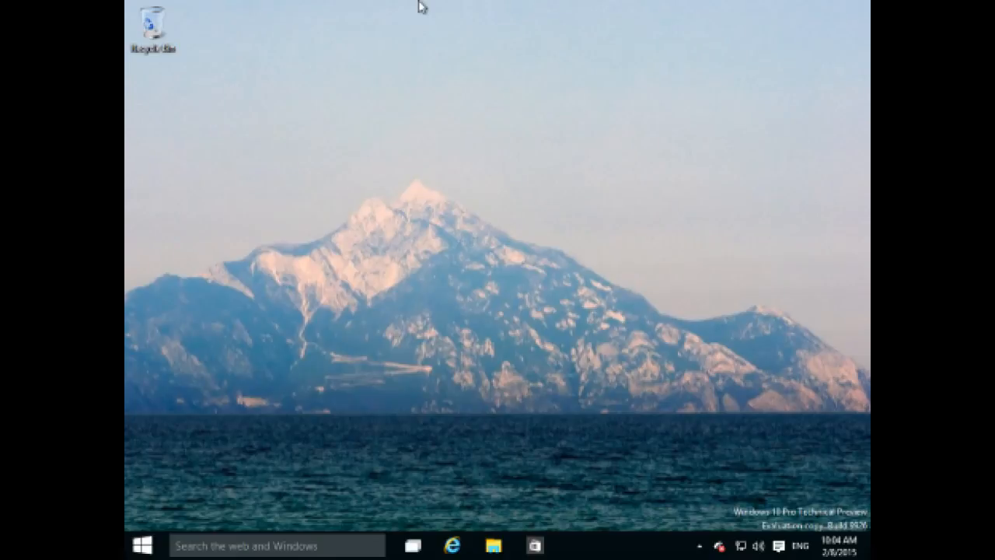